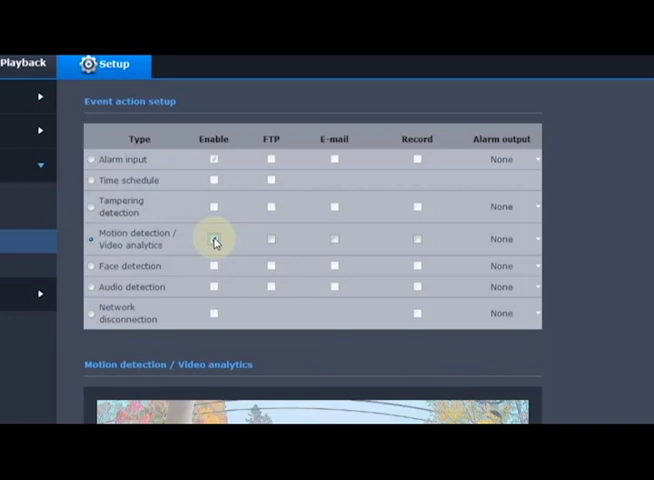
# - Tick Enable and Record for the Motion detection / Video analytics event
pyautogui.click(213, 239)
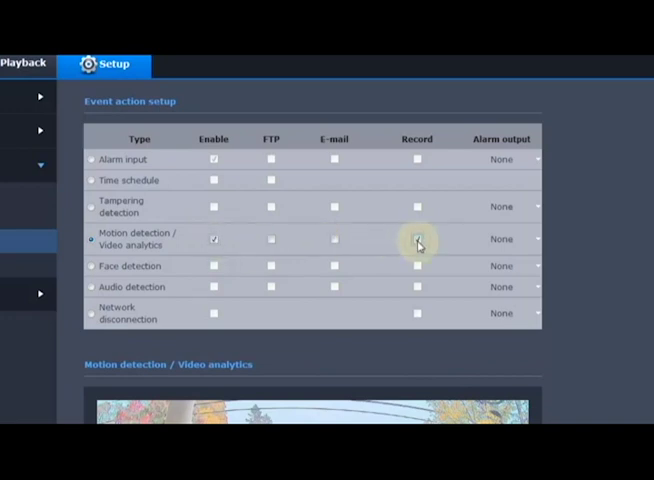
pyautogui.click(417, 239)
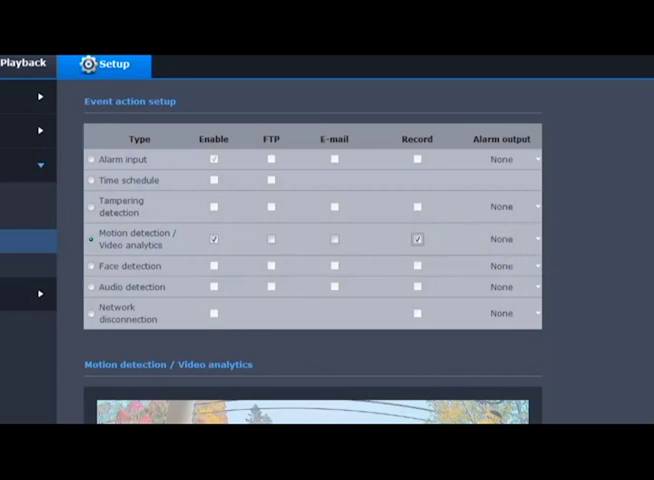
# - Draw the minimum and maximum object size boxes for video analytics on the preview
pyautogui.scroll(-3)
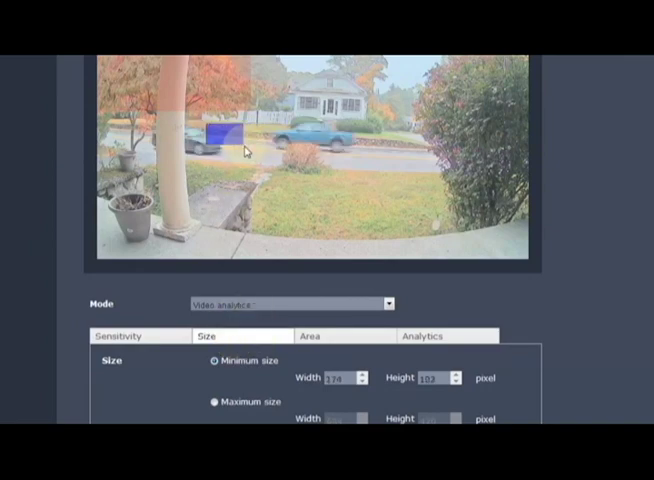
pyautogui.click(209, 401)
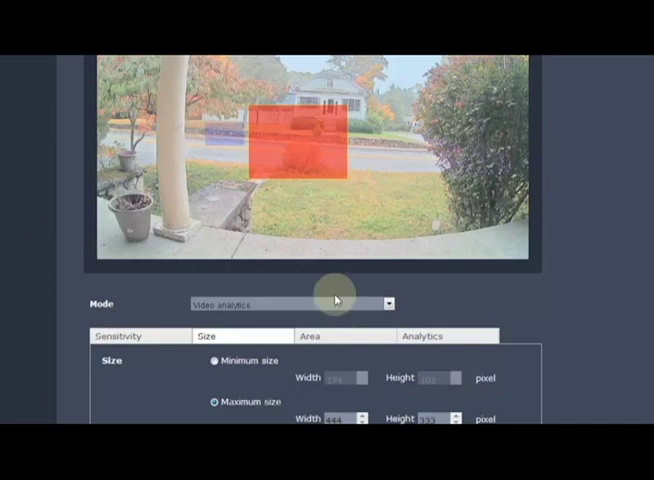
pyautogui.click(319, 336)
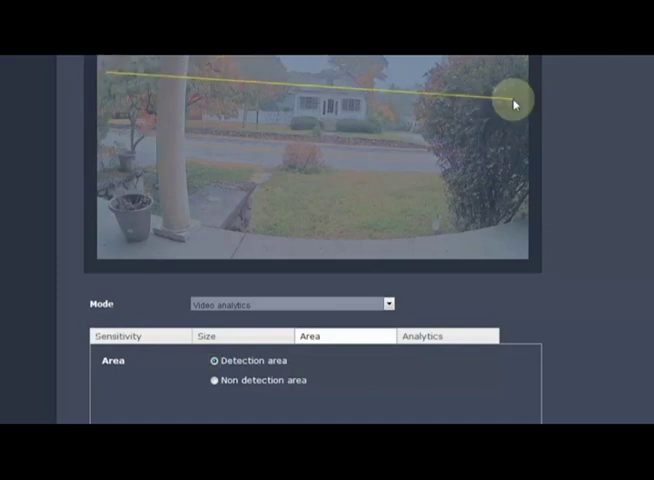
# - Outline the detection area across the street and houses on the preview
pyautogui.moveTo(513, 103); pyautogui.dragTo(293, 183)
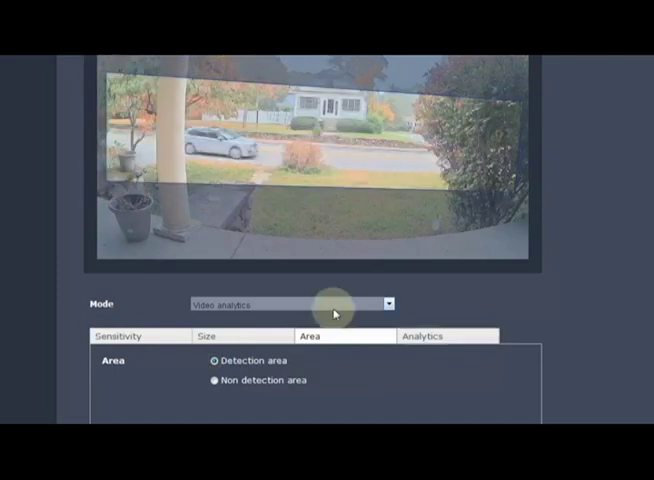
pyautogui.click(425, 336)
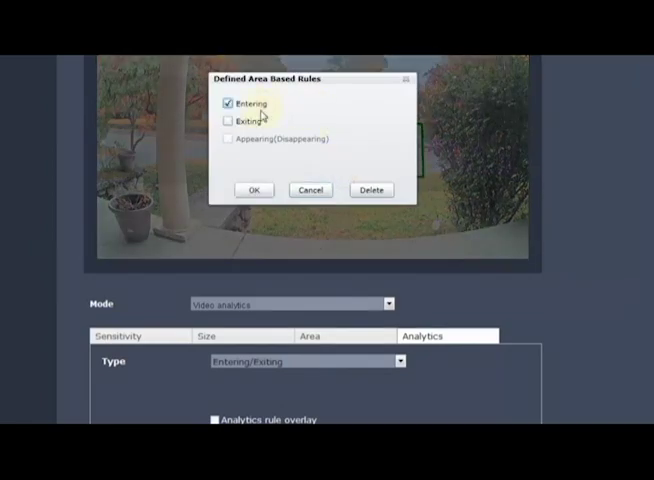
pyautogui.moveTo(257, 197)
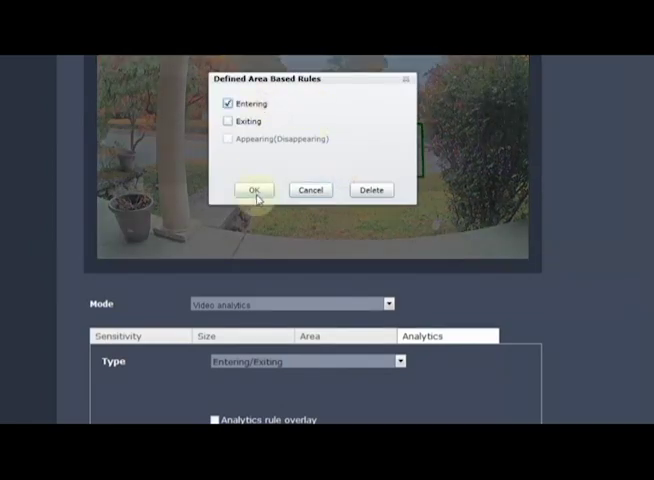
# - Save an Entering rule for the box drawn over the street
pyautogui.click(255, 190)
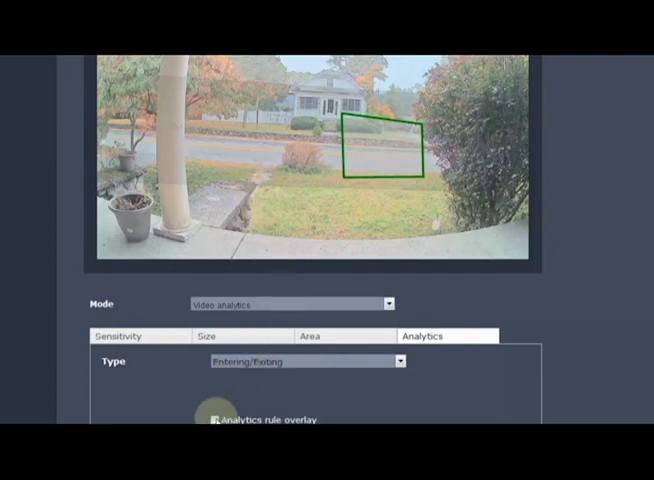
# - Turn on the analytics rule overlay on the video
pyautogui.click(211, 419)
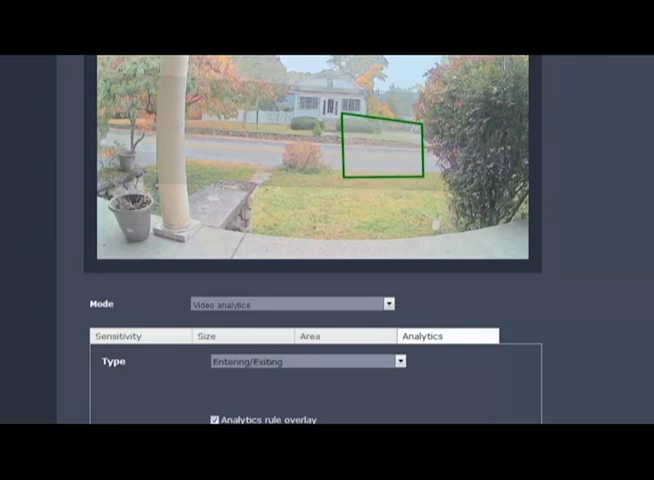
pyautogui.scroll(-3)
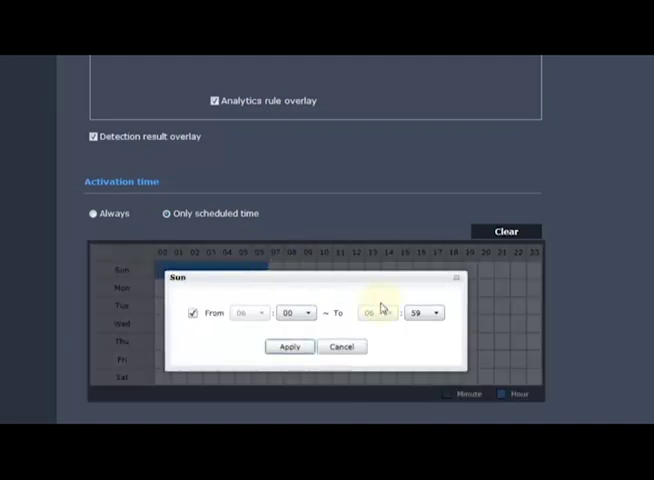
# - Apply a Sunday activation period from 06:00 to 06:30
pyautogui.click(434, 313)
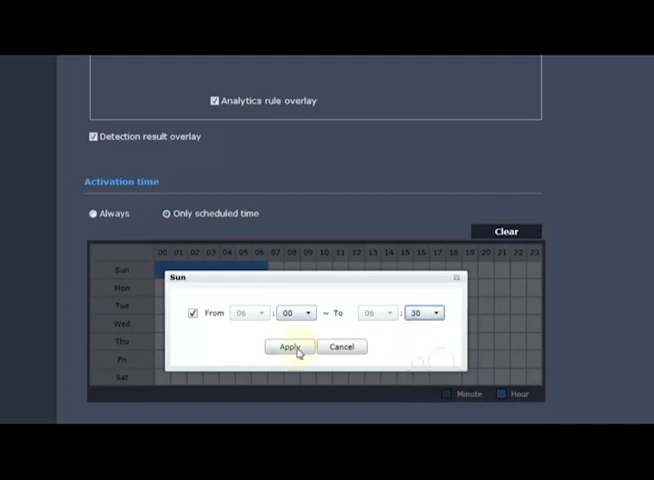
pyautogui.click(291, 346)
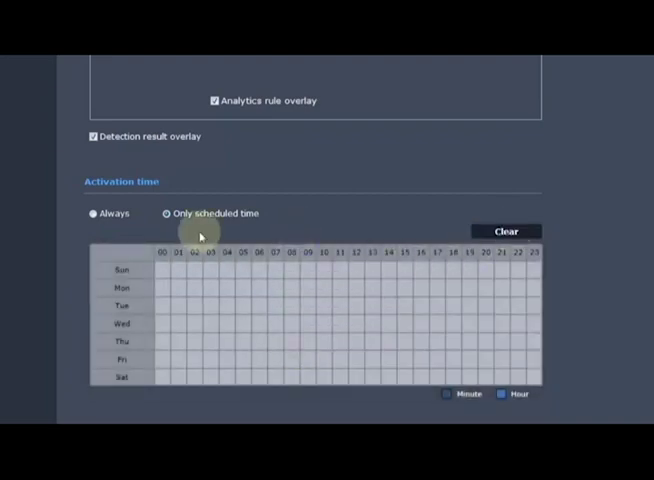